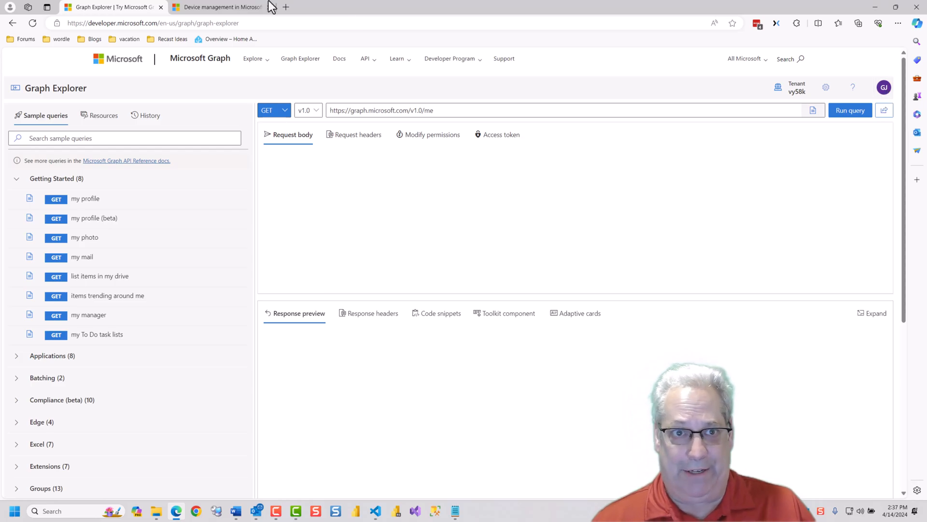
Open Graph Explorer in a private window and run the me query on the sample tenant.
left_click(145, 23)
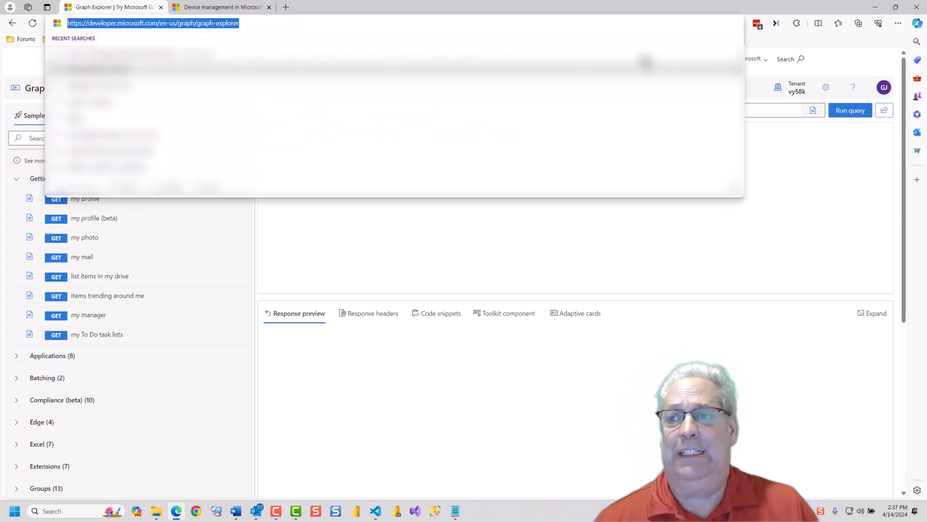
left_click(896, 23)
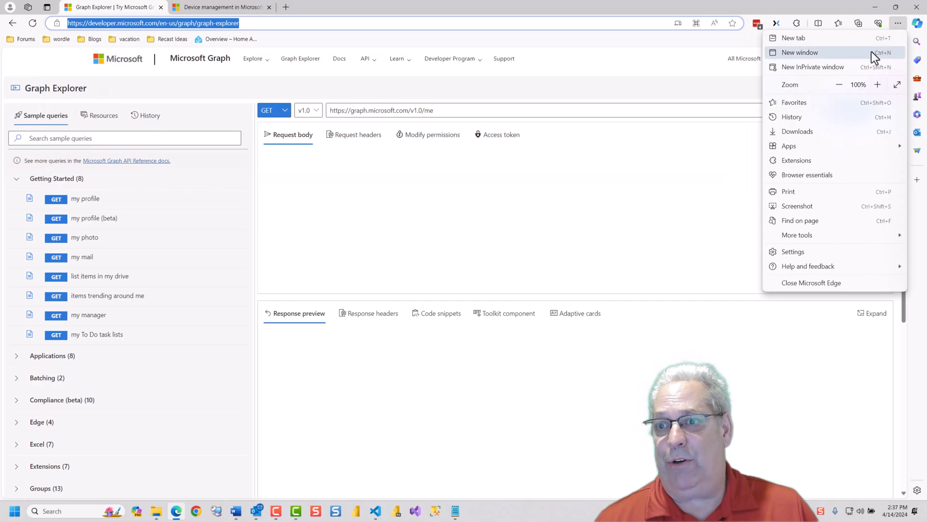
left_click(813, 66)
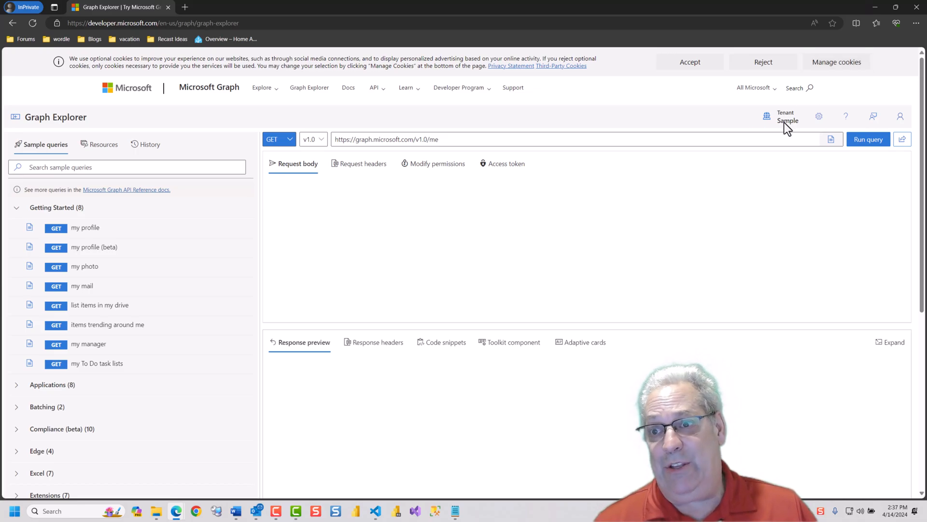
mouse_move(787, 120)
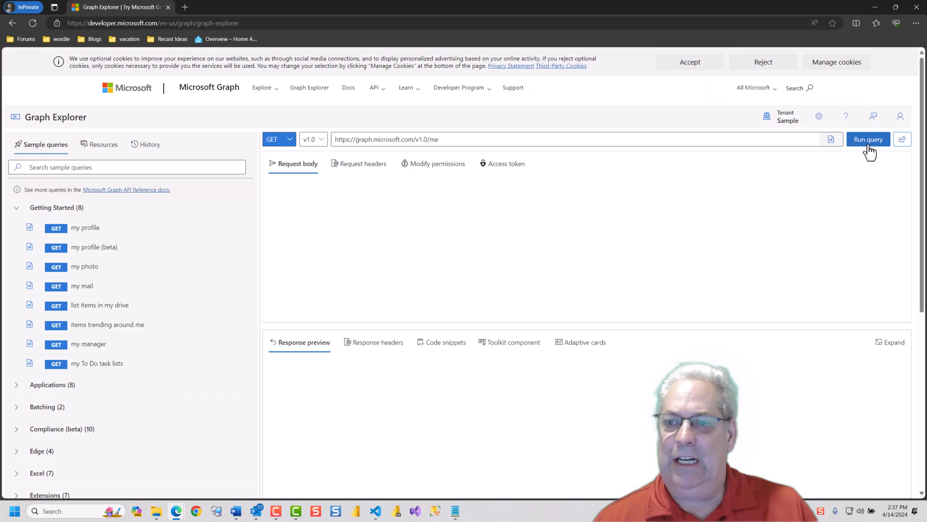
left_click(869, 138)
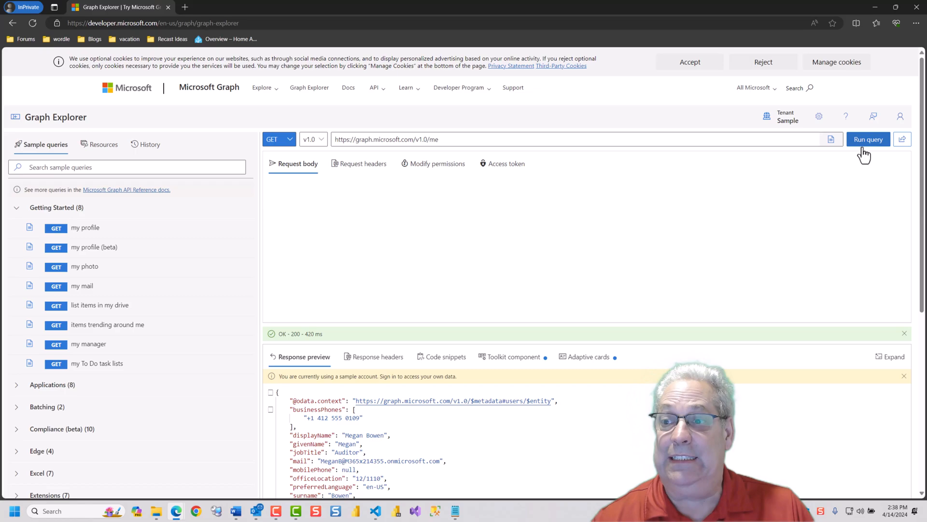
mouse_move(850, 164)
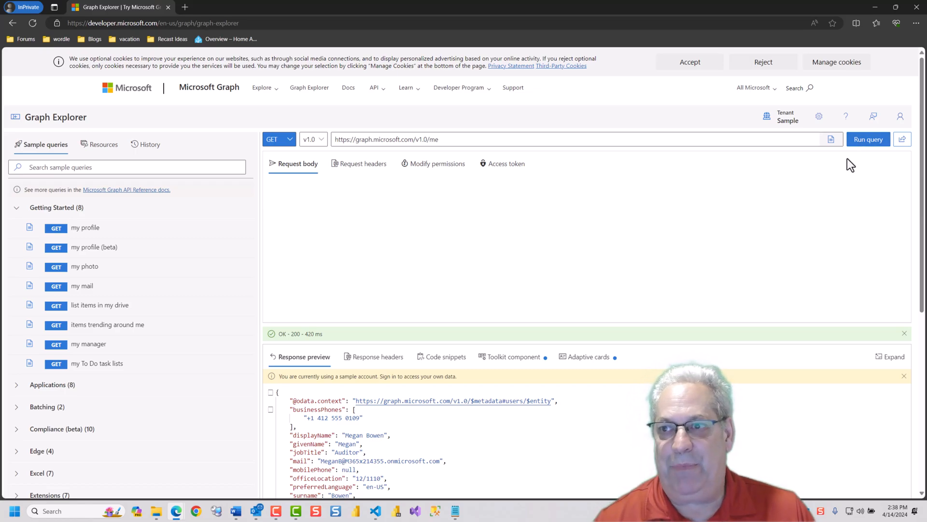
mouse_move(879, 7)
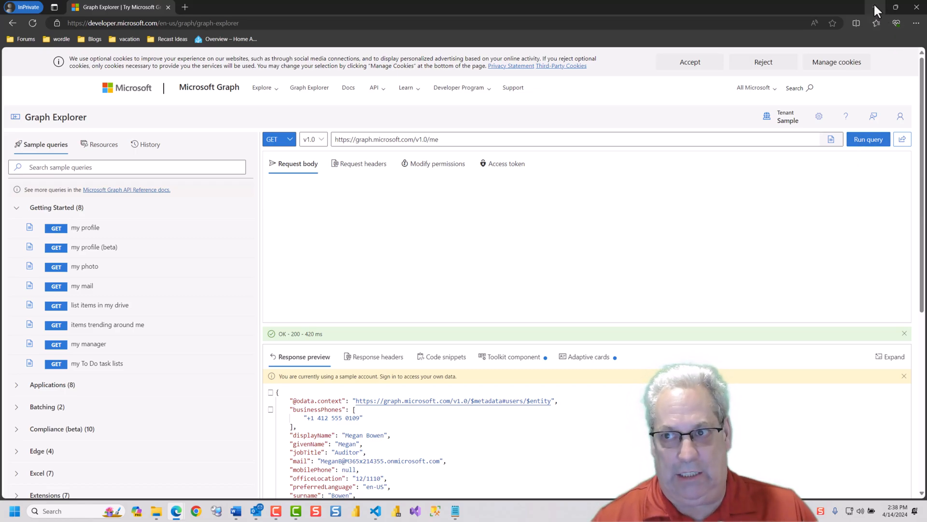
mouse_move(875, 7)
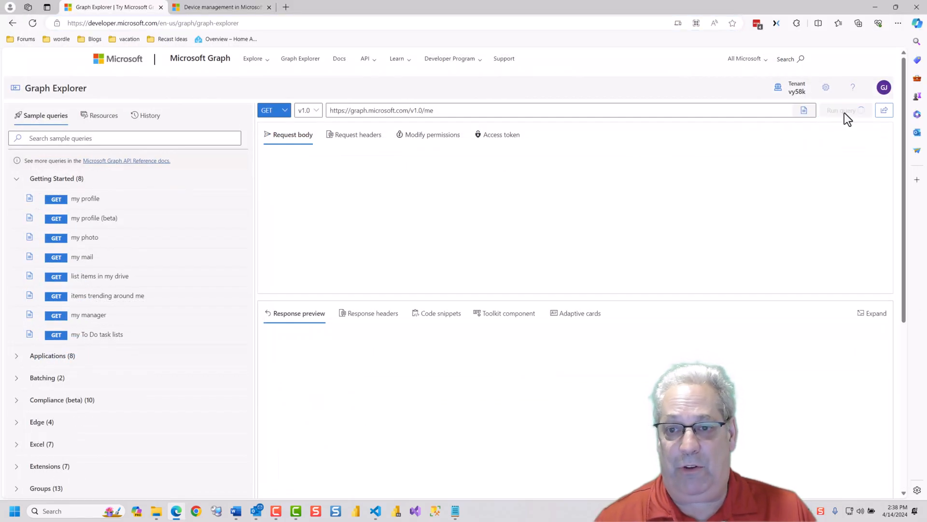
Rerun the me query in the signed-in tenant, then search sample queries for 'in'.
left_click(845, 110)
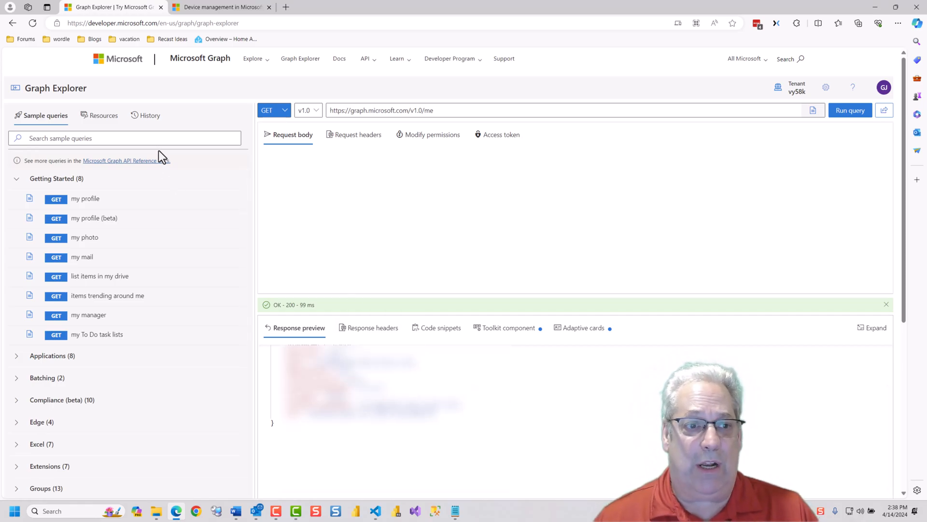
left_click(125, 138)
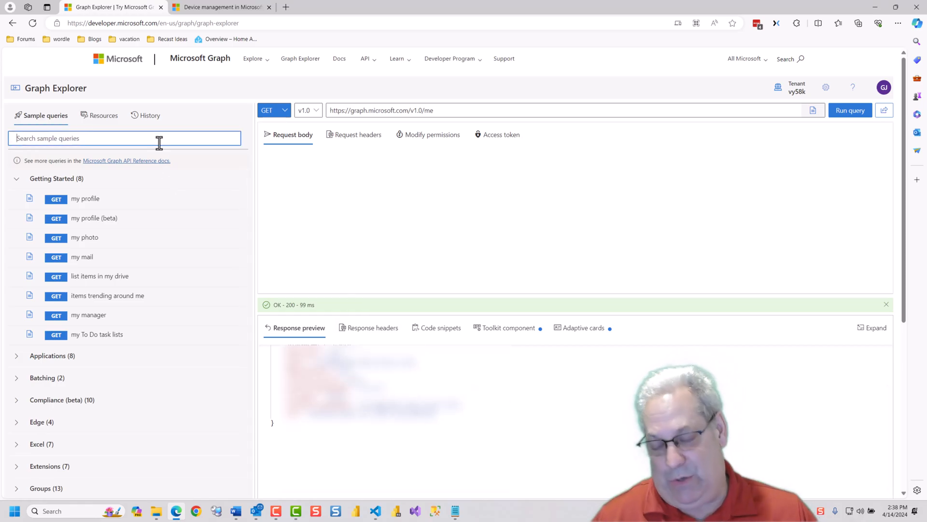
type("in")
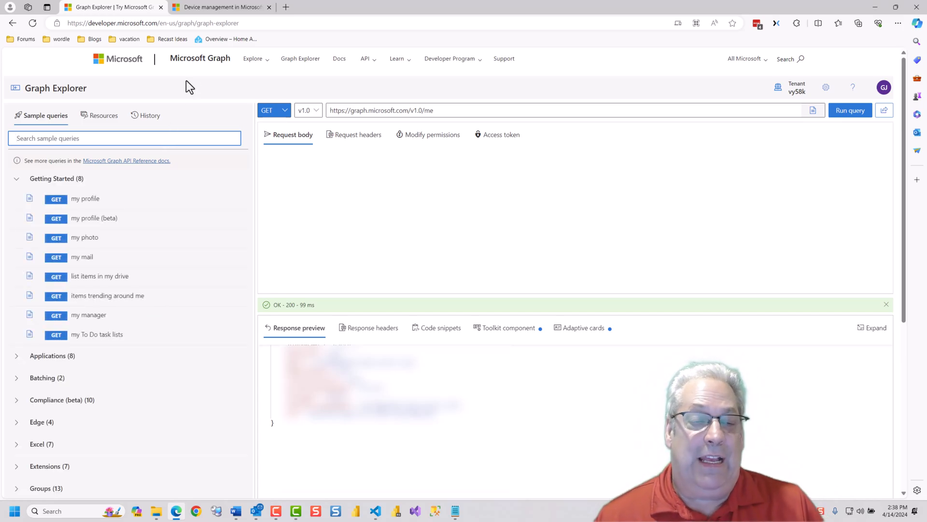
Switch to the Microsoft Learn tab with the Intune device management article.
left_click(224, 8)
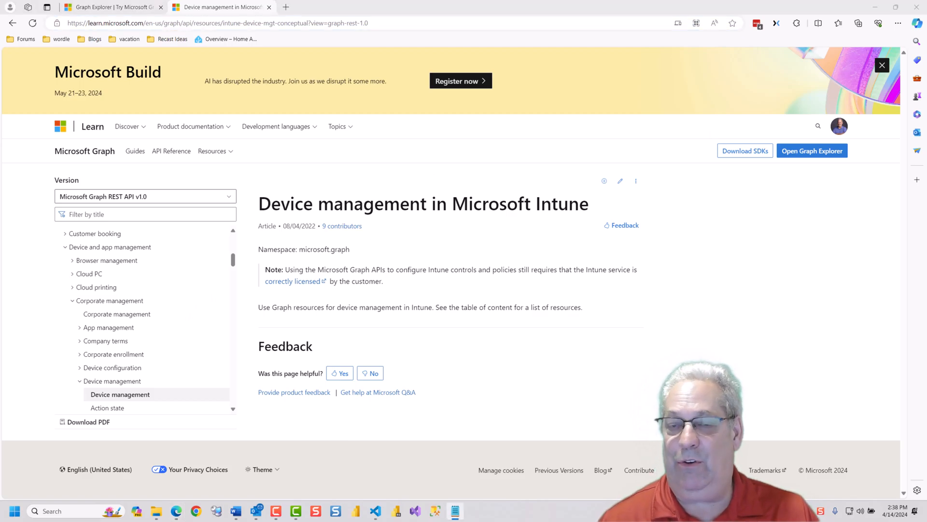
mouse_move(562, 230)
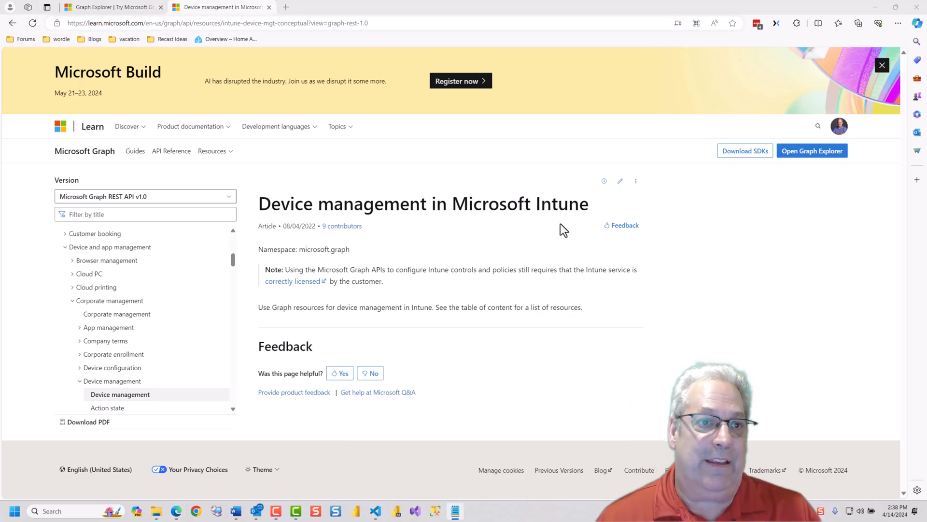
left_click(111, 8)
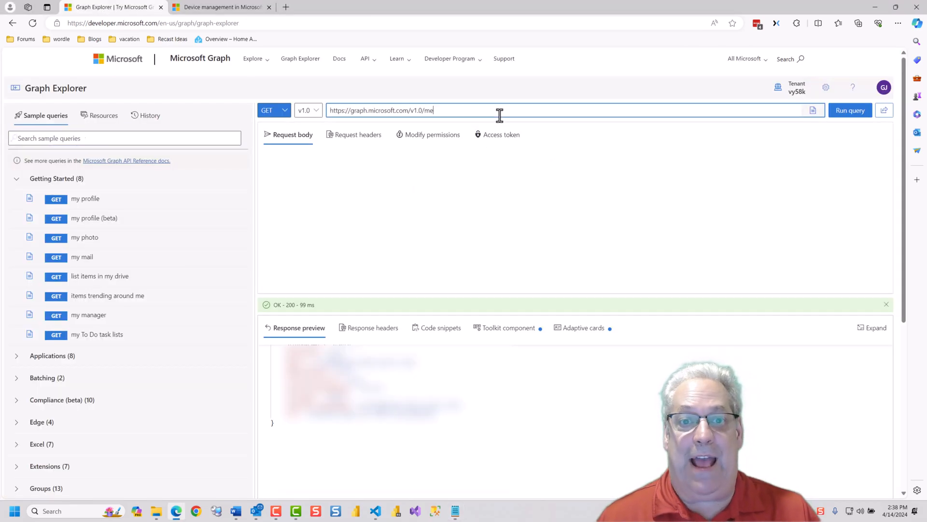
type("https://graph.microsoft.com/beta/deviceManagement/managedDevices")
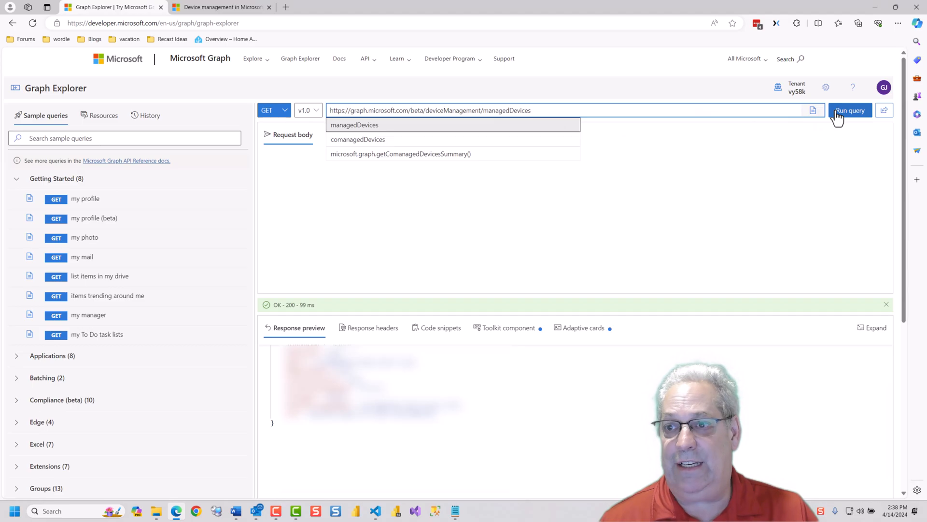
left_click(850, 110)
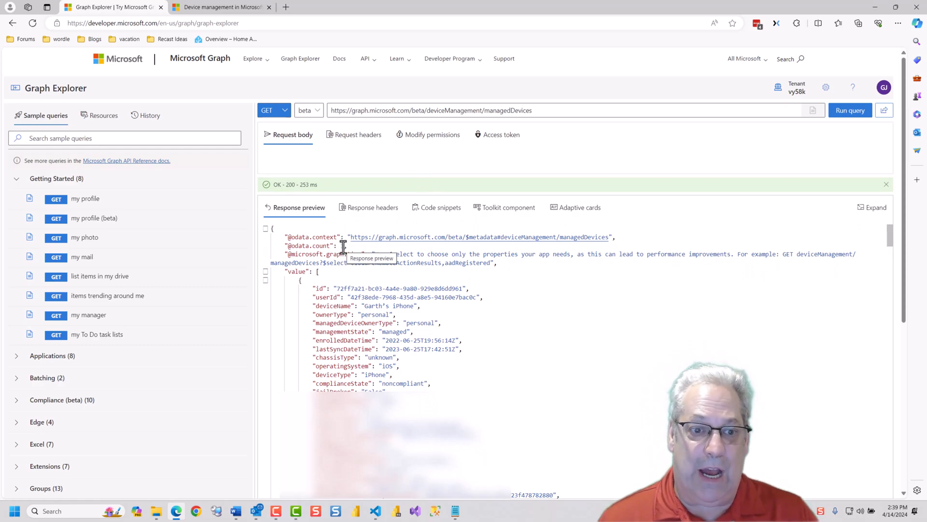
left_click(266, 281)
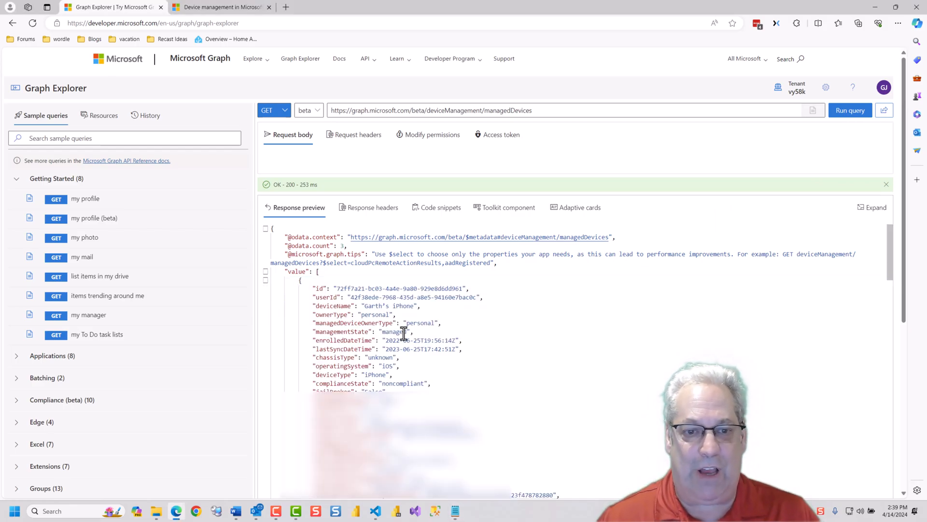
left_click_drag(414, 296, 408, 306)
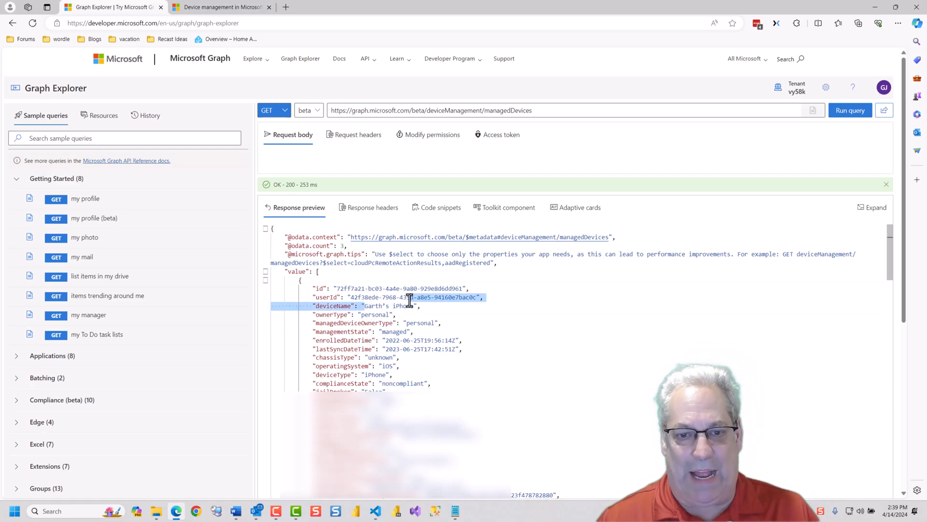
scroll("down", 3)
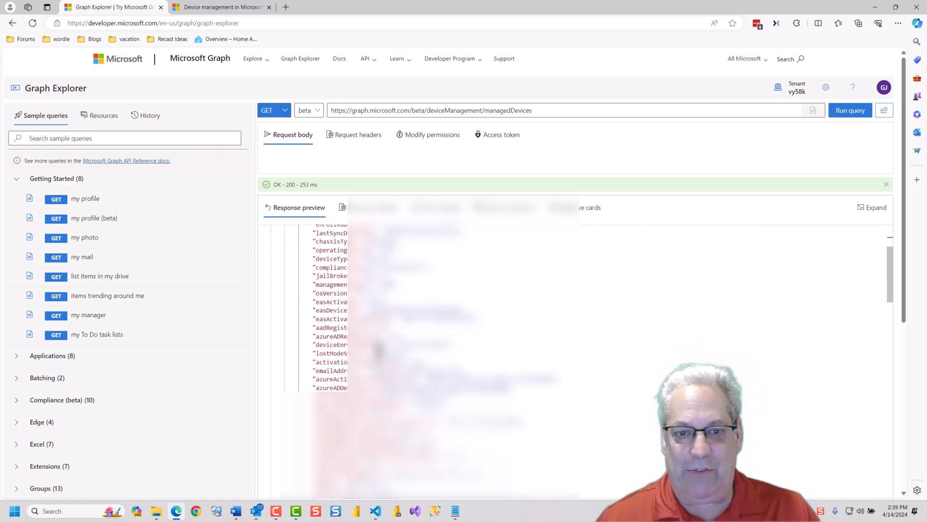
scroll("down", 3)
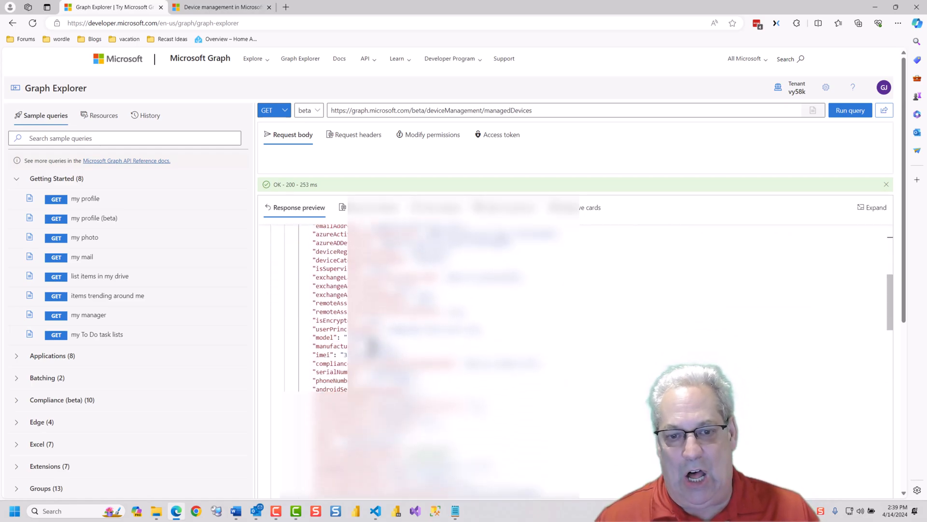
scroll("down", 3)
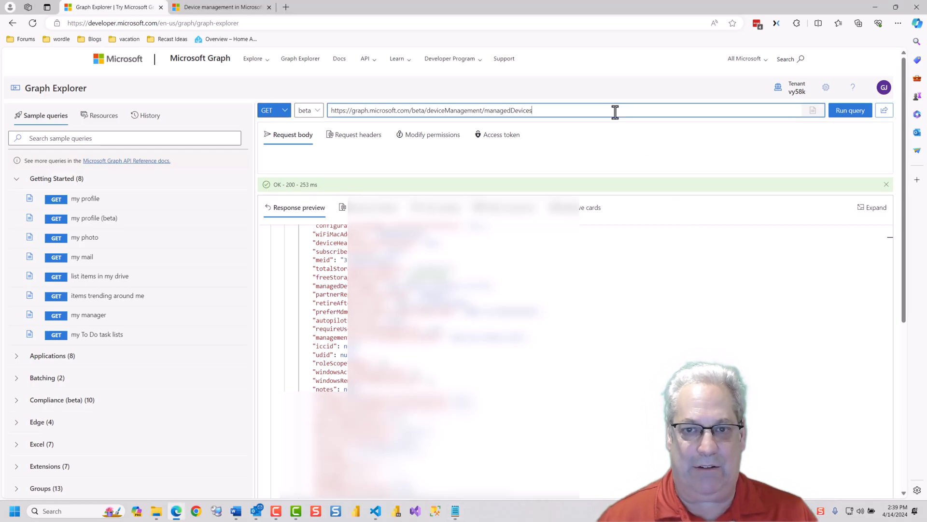
type("?$filter= (manufacturer eq 'Apple')")
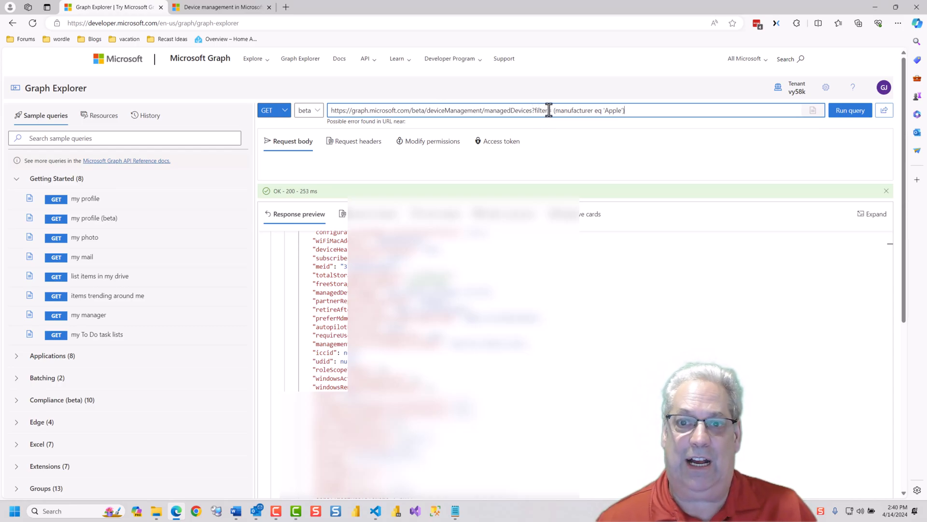
Run the manufacturer 'Apple' filter query and collapse the device record and value array.
double_click(571, 110)
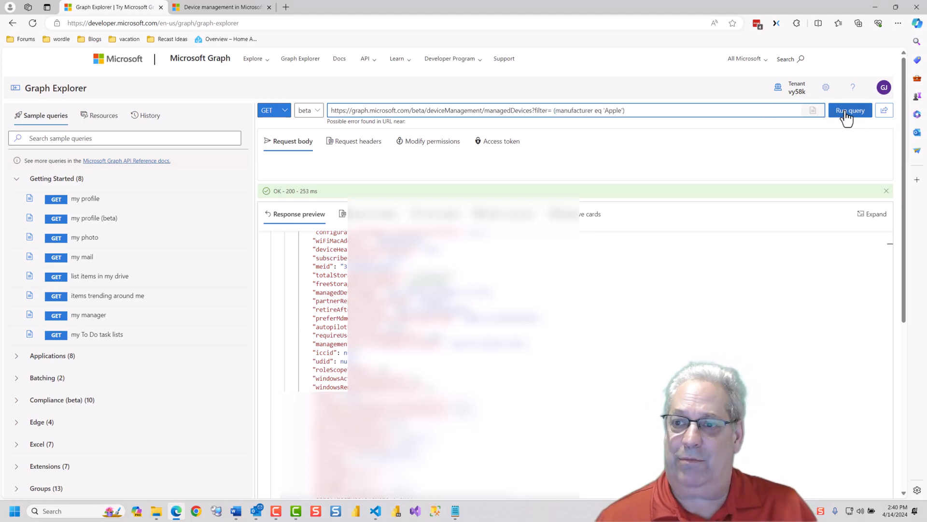
left_click(850, 110)
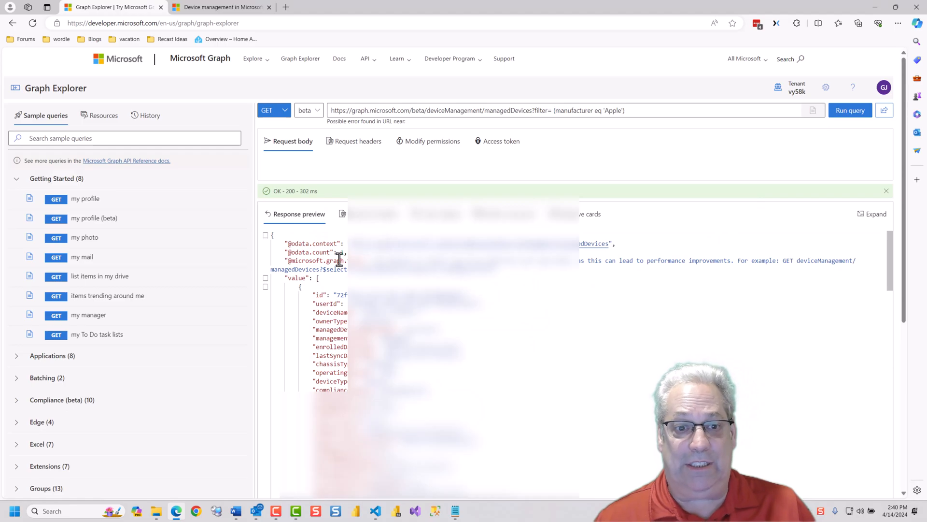
left_click(265, 286)
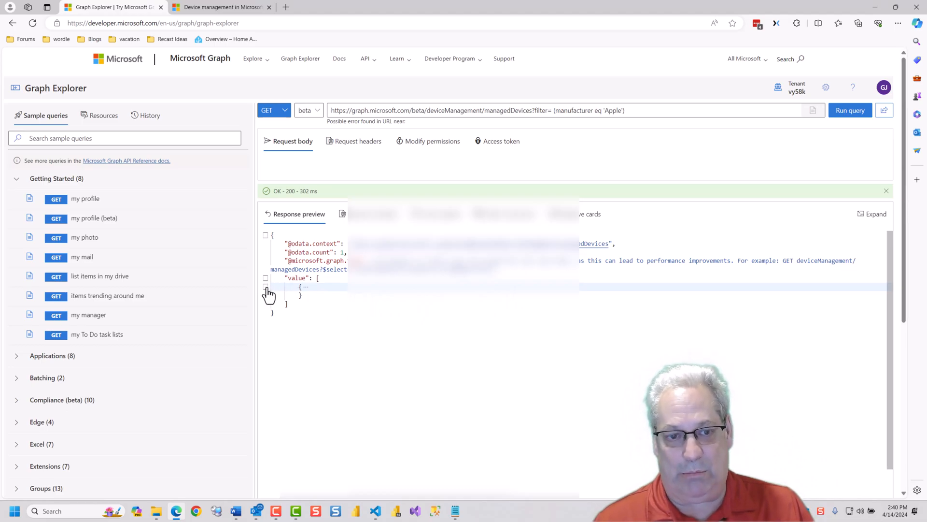
left_click(265, 278)
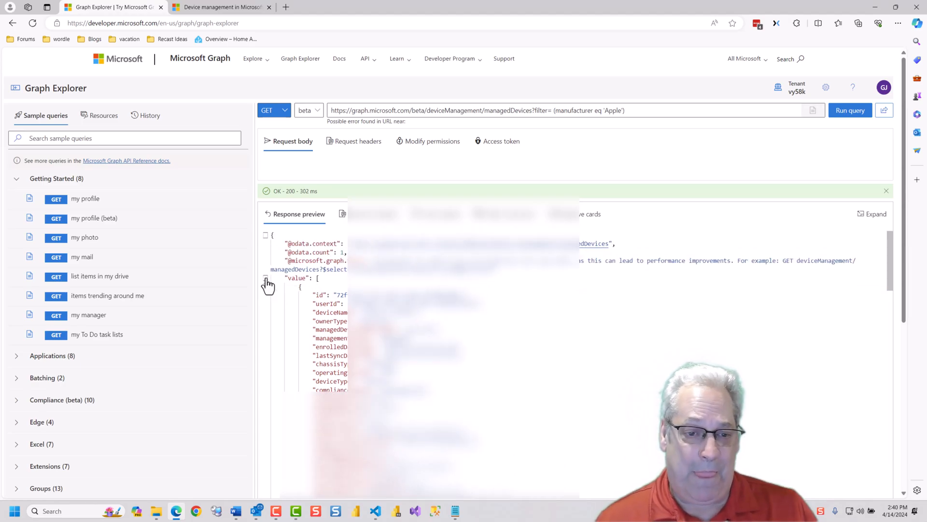
left_click(266, 278)
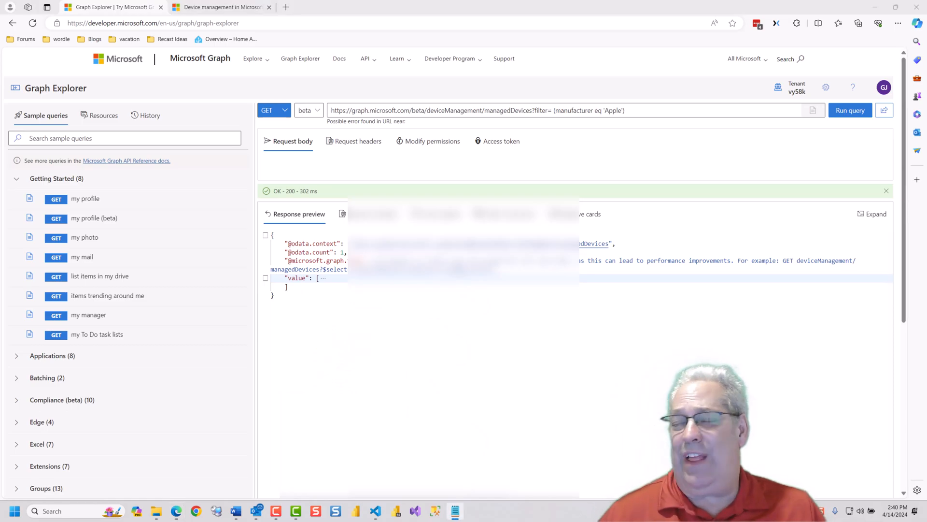
mouse_move(758, 141)
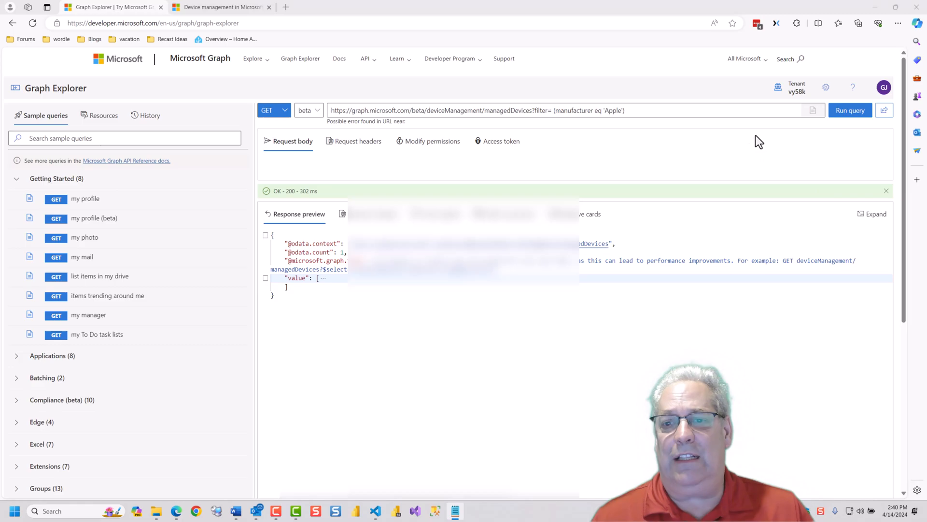
Change the filter value to 'Microsoft Corporation' and run the query.
type("Microsoft Corporation")
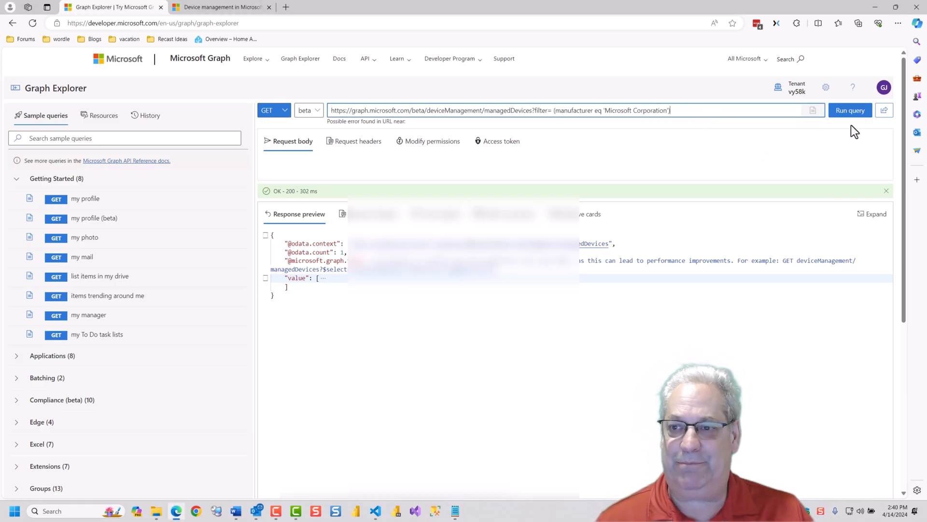
left_click(850, 110)
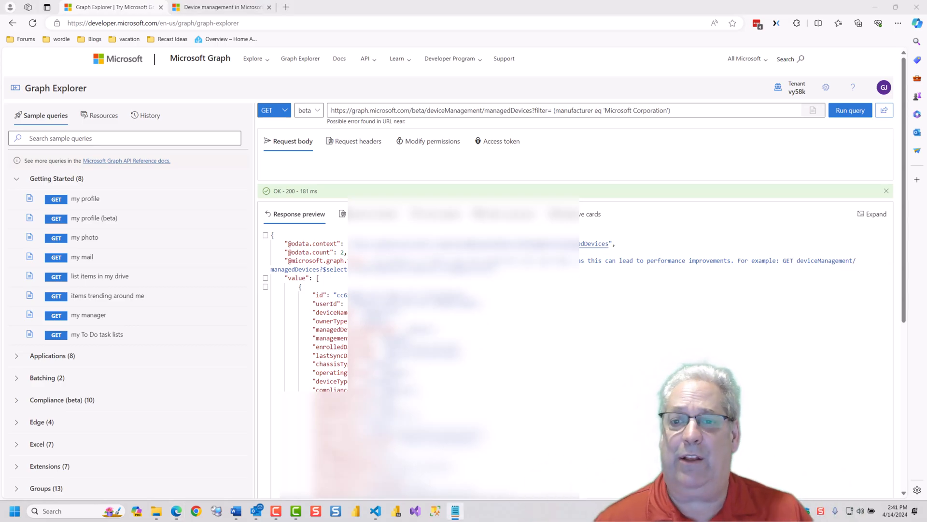
Append &$top=1 to the URL, run it, and collapse then re-expand the record.
left_click(697, 110)
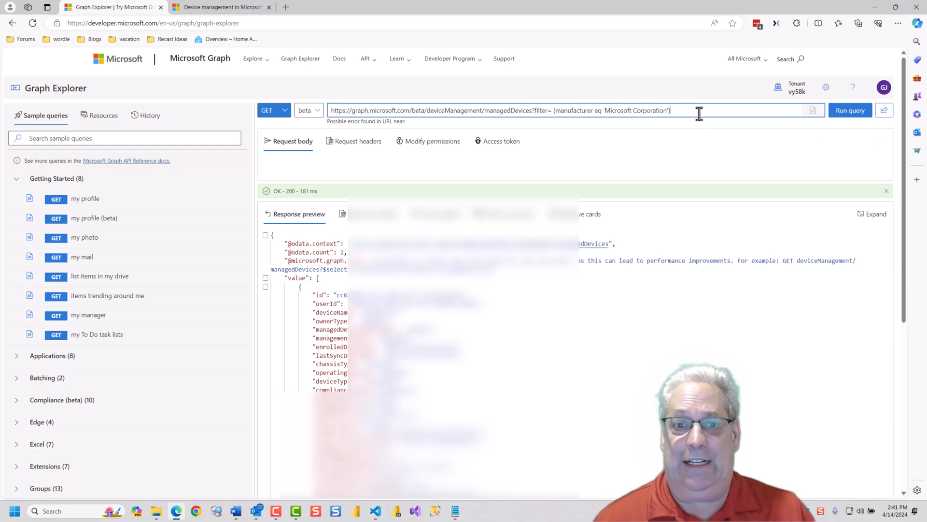
type("&$top=1")
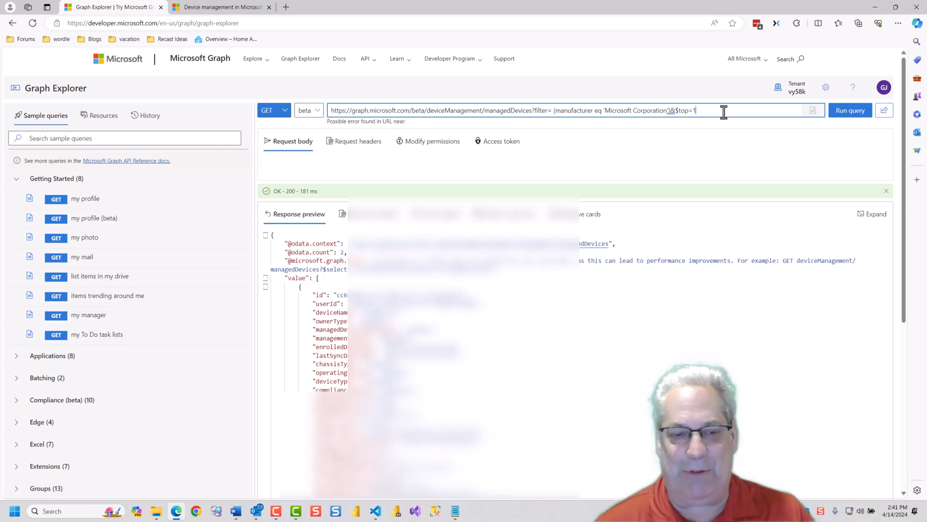
mouse_move(850, 110)
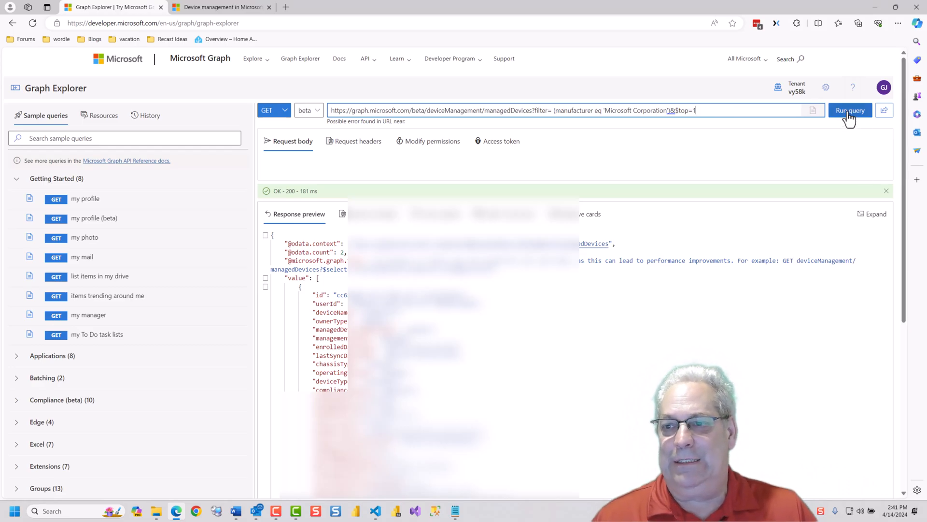
left_click(850, 110)
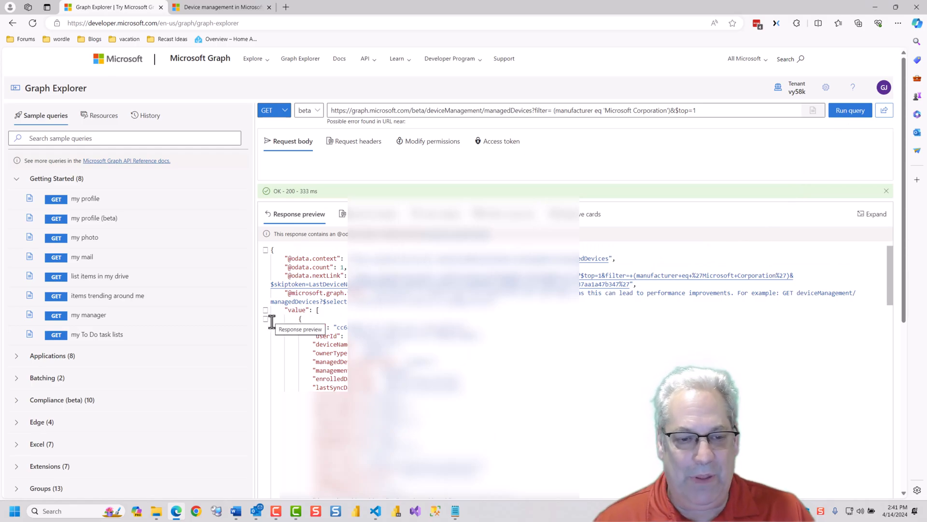
left_click(265, 318)
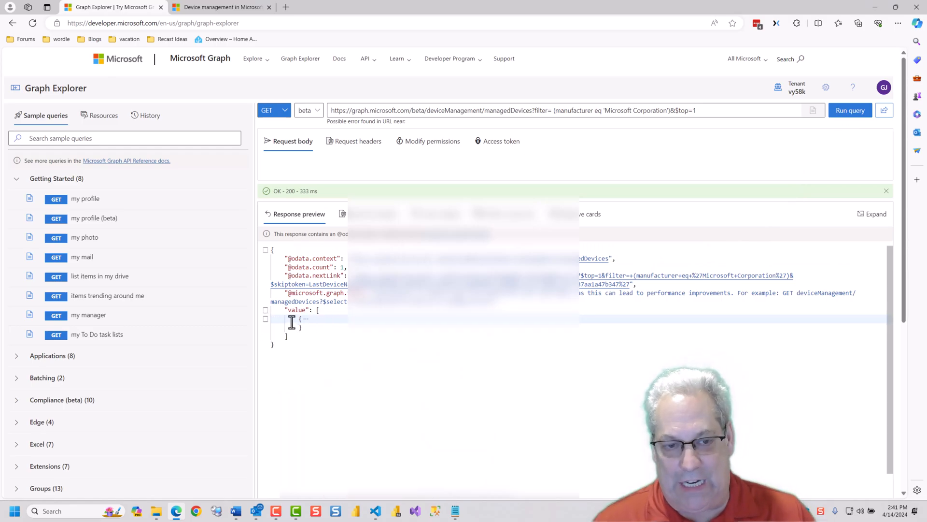
left_click(266, 318)
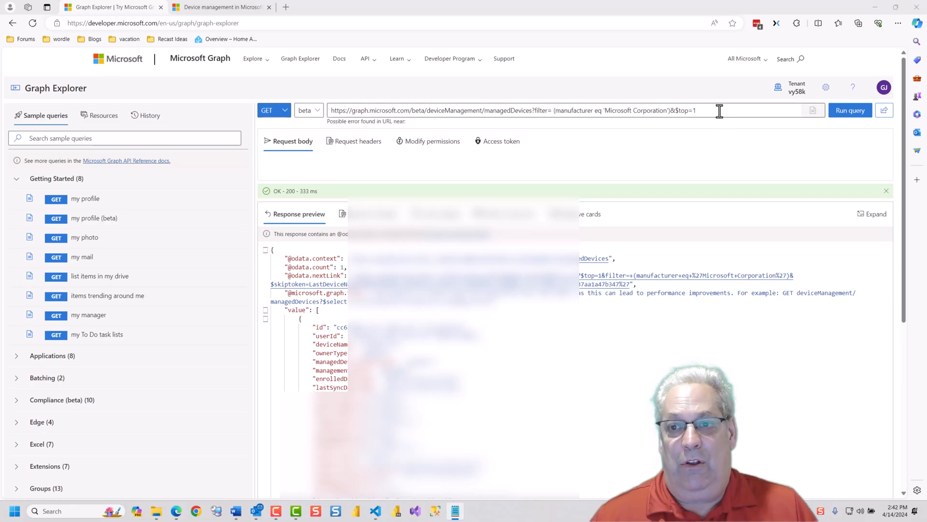
Run the query with &$select=deviceName,manufacturer,model replacing &$top=1.
type("&$select=deviceName,manufacturer,model")
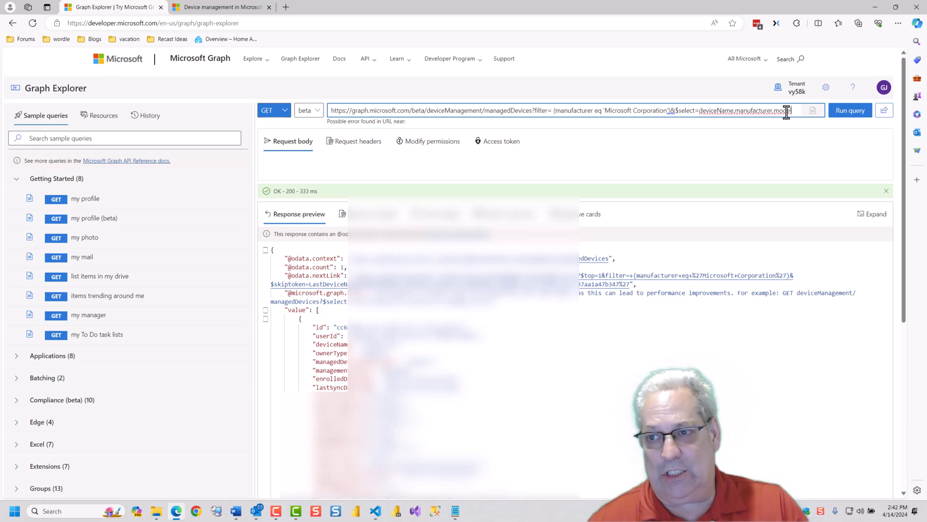
left_click(850, 110)
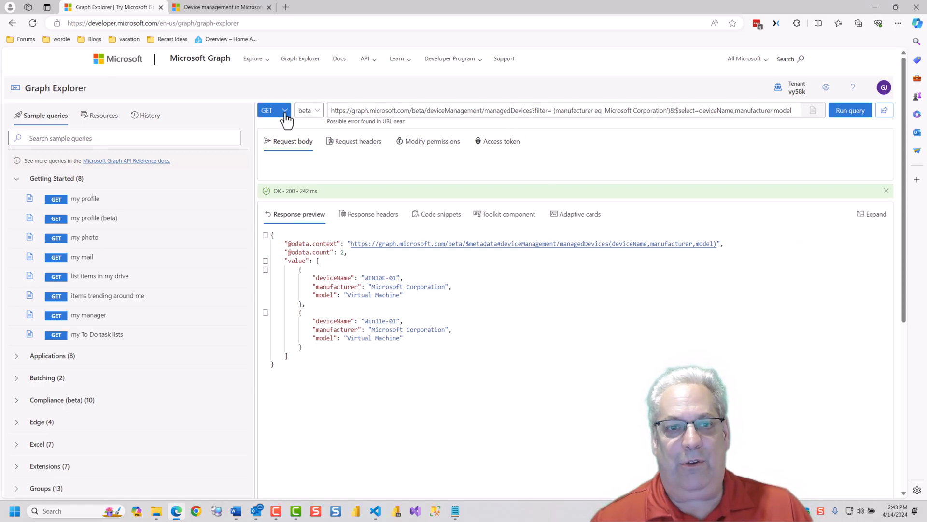
Switch the request's API version from beta to v1.0.
left_click(309, 111)
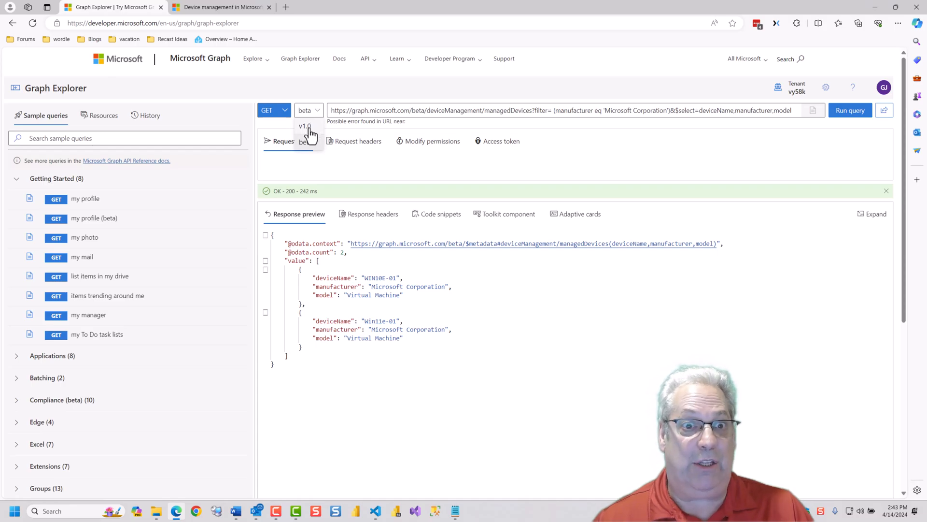
left_click(305, 132)
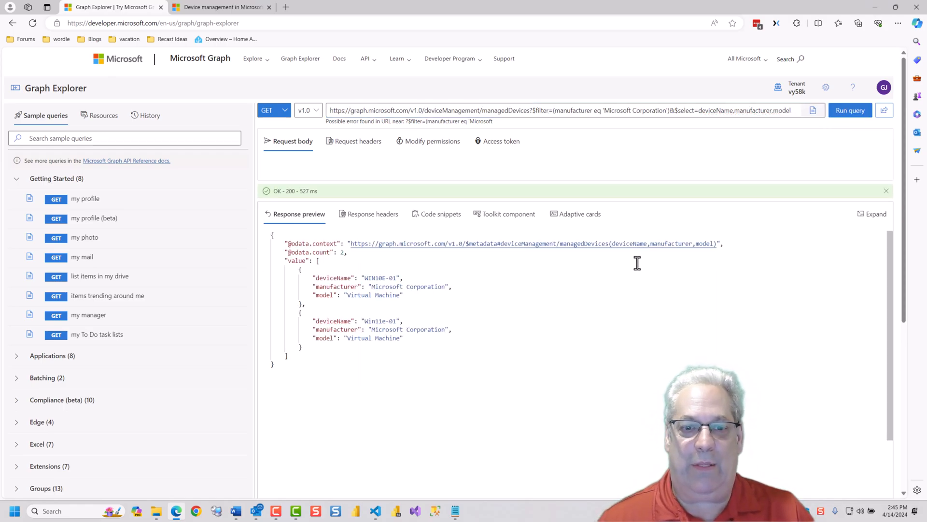
mouse_move(637, 264)
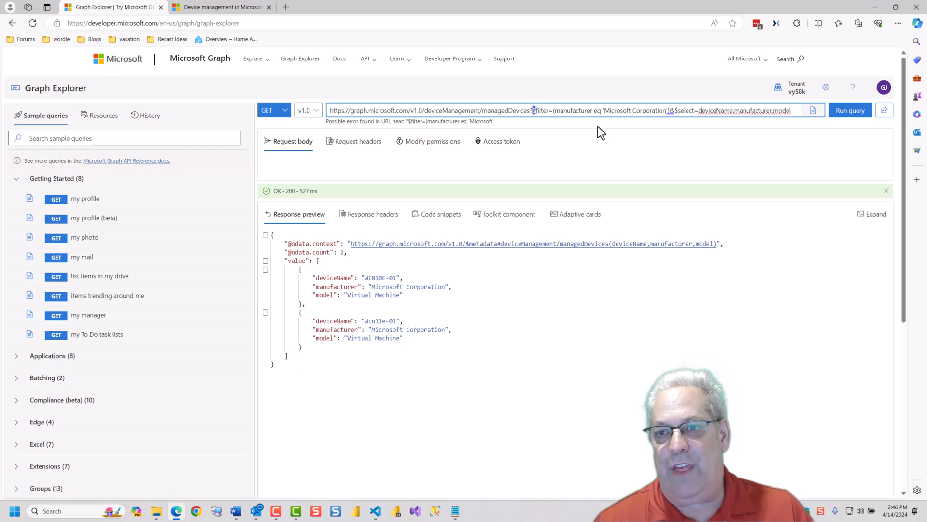
Remove the manufacturer $filter clause and run the $select-only v1.0 query.
left_click_drag(532, 110, 674, 110)
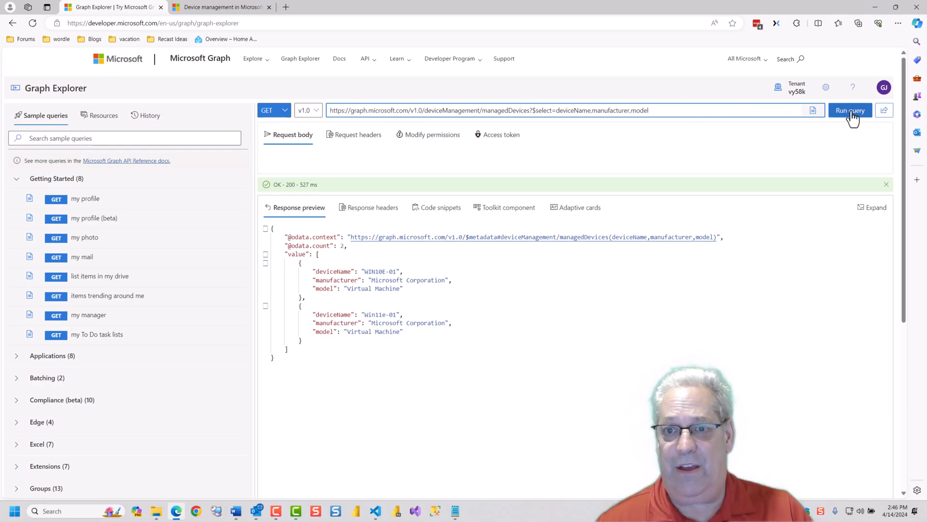
left_click(851, 110)
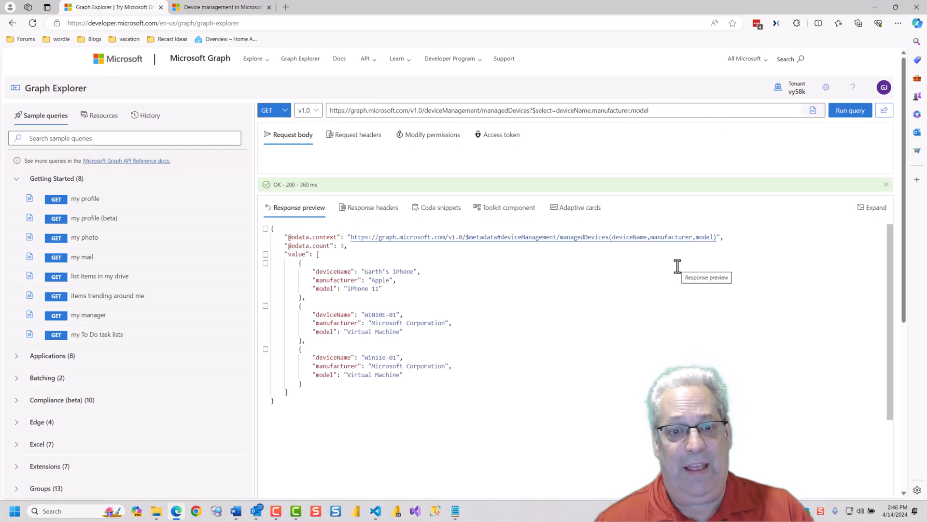